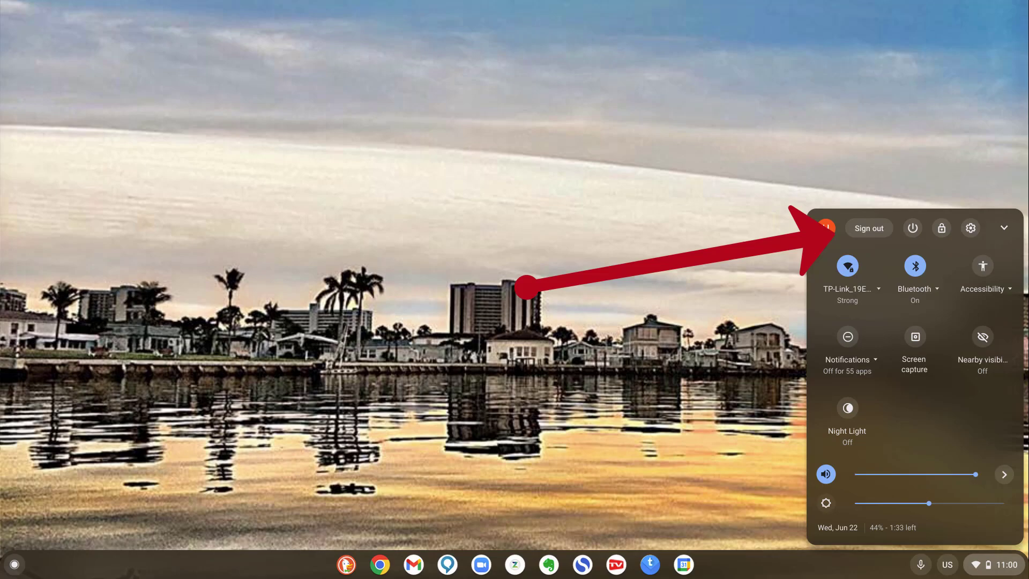
Step: Sign out of the current account to reach the Chromebook sign-in screen
{"action": "left_click", "coordinate": [868, 227]}
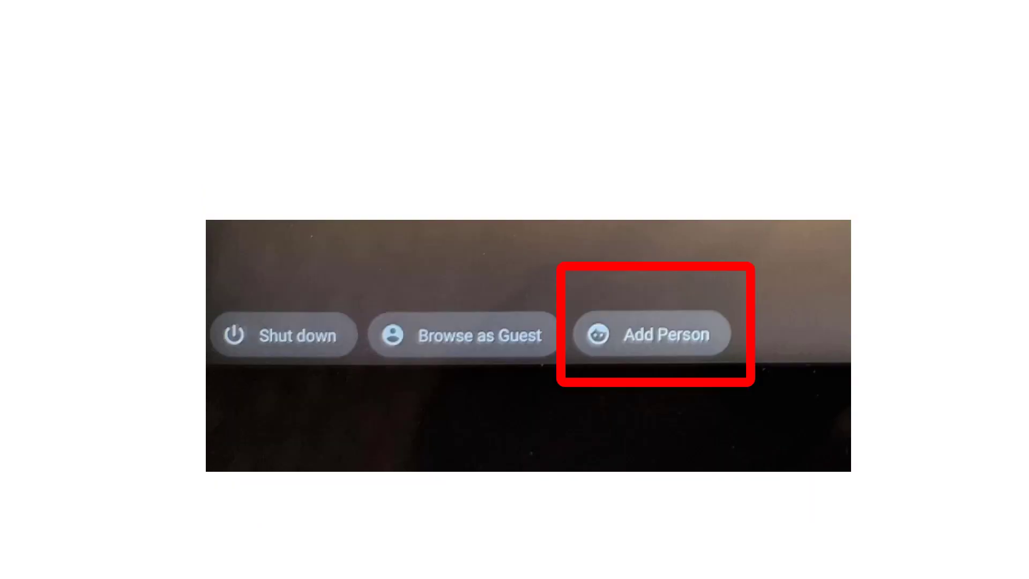
Step: Add a person and submit the second Google account's email and password
{"action": "left_click", "coordinate": [652, 335]}
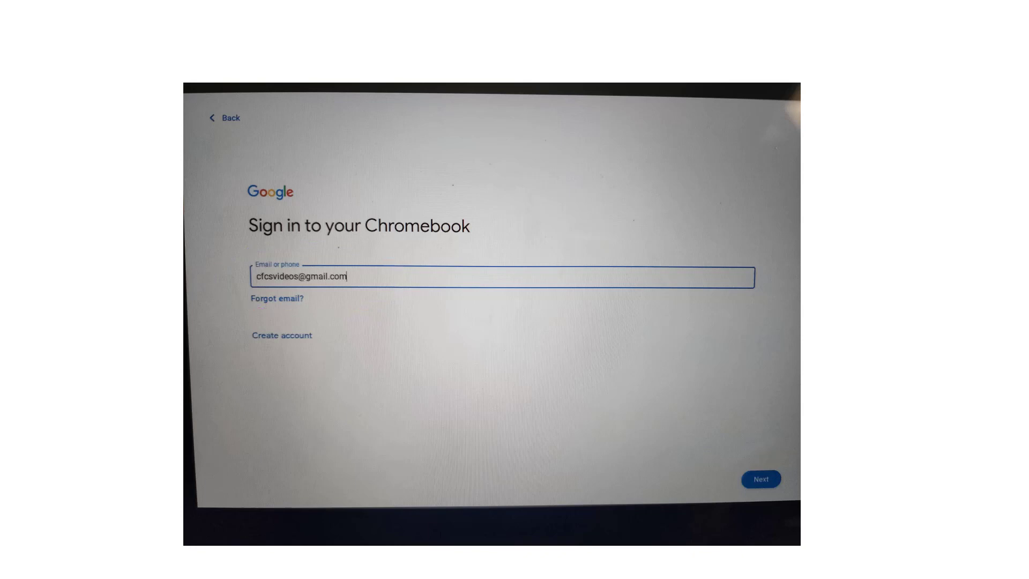
{"action": "left_click", "coordinate": [761, 479]}
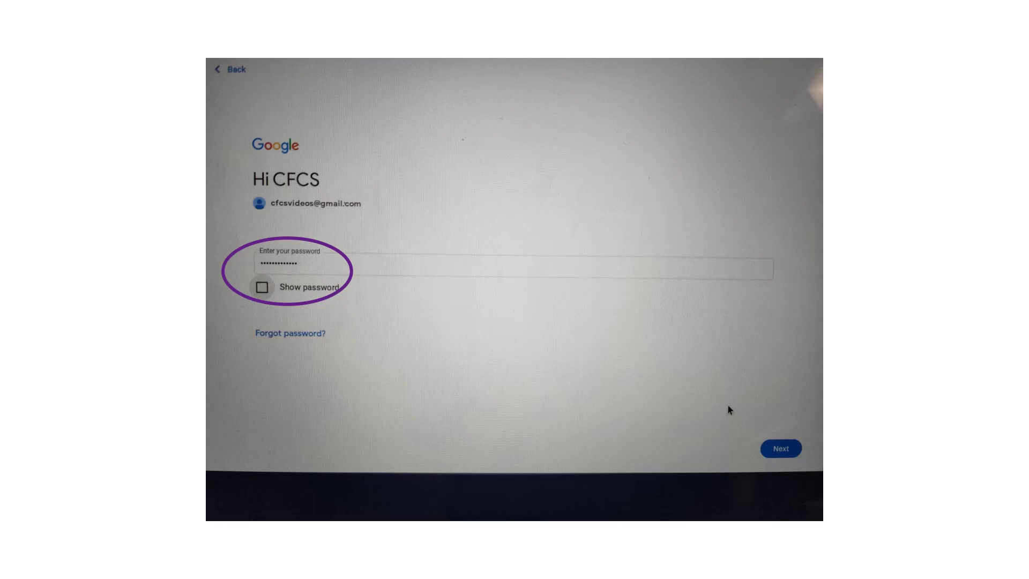
{"action": "left_click", "coordinate": [780, 448]}
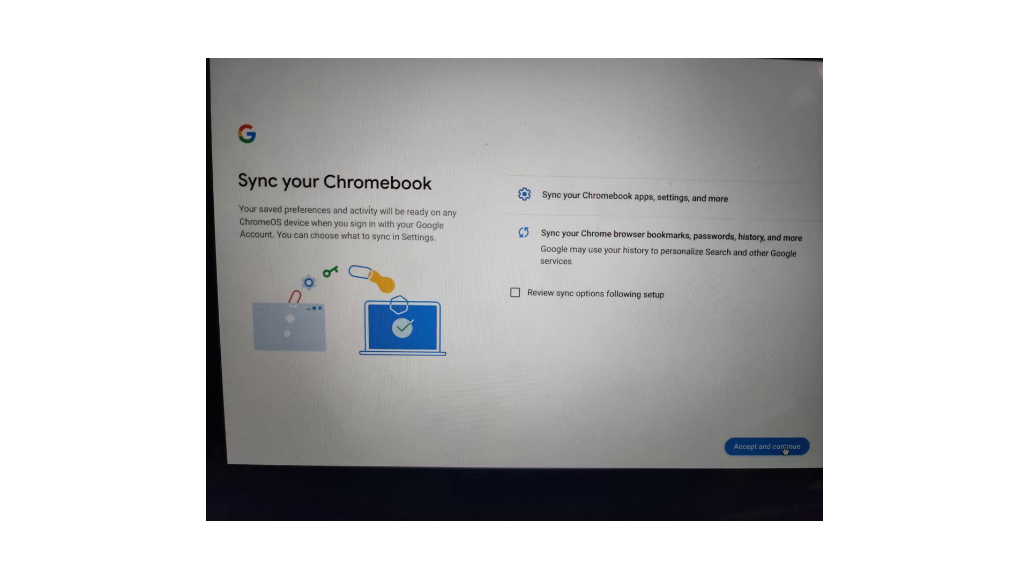
Step: Accept sync, the Google Play terms, Assistant screen context and Hey Google voice access
{"action": "left_click", "coordinate": [765, 446]}
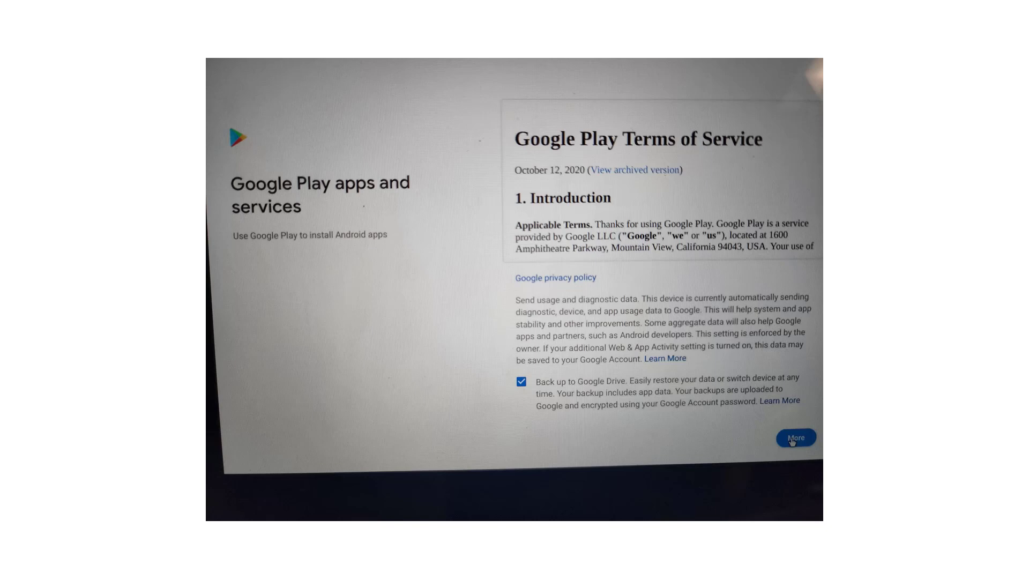
{"action": "left_click", "coordinate": [794, 438]}
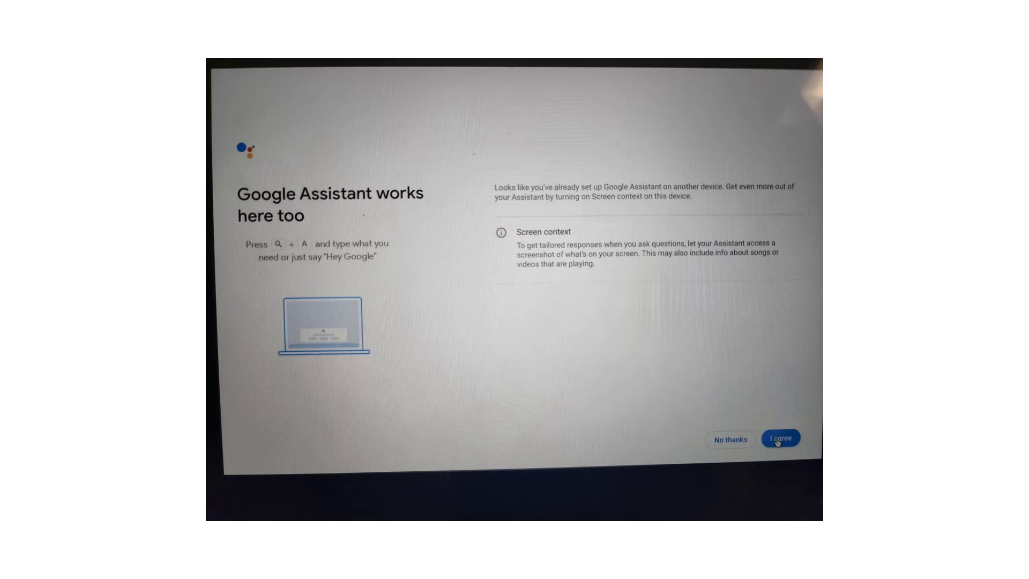
{"action": "left_click", "coordinate": [780, 439]}
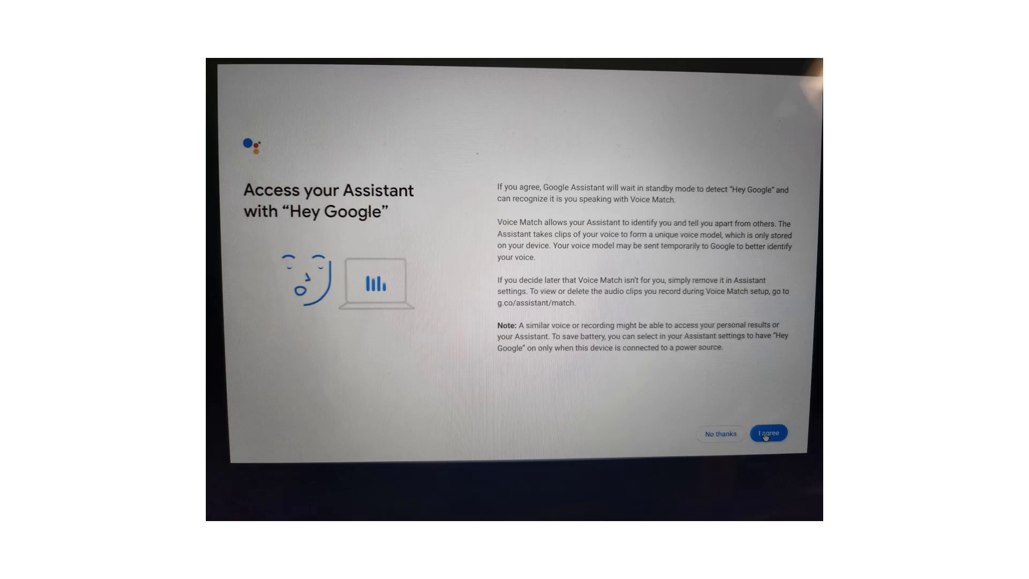
{"action": "left_click", "coordinate": [768, 433]}
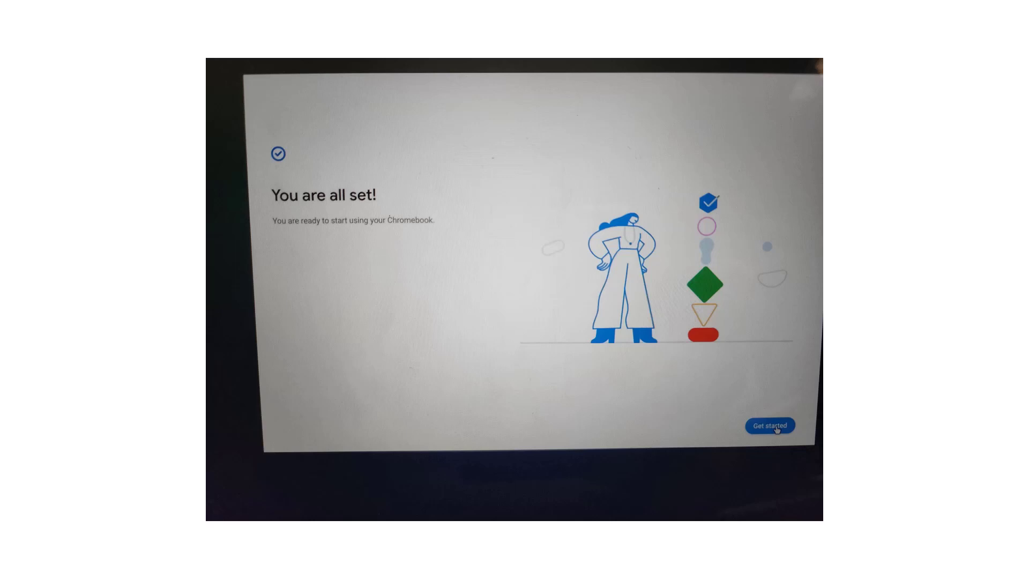
Step: Finish setup with Get started, reach the new account's desktop, then sign out of it
{"action": "left_click", "coordinate": [770, 425]}
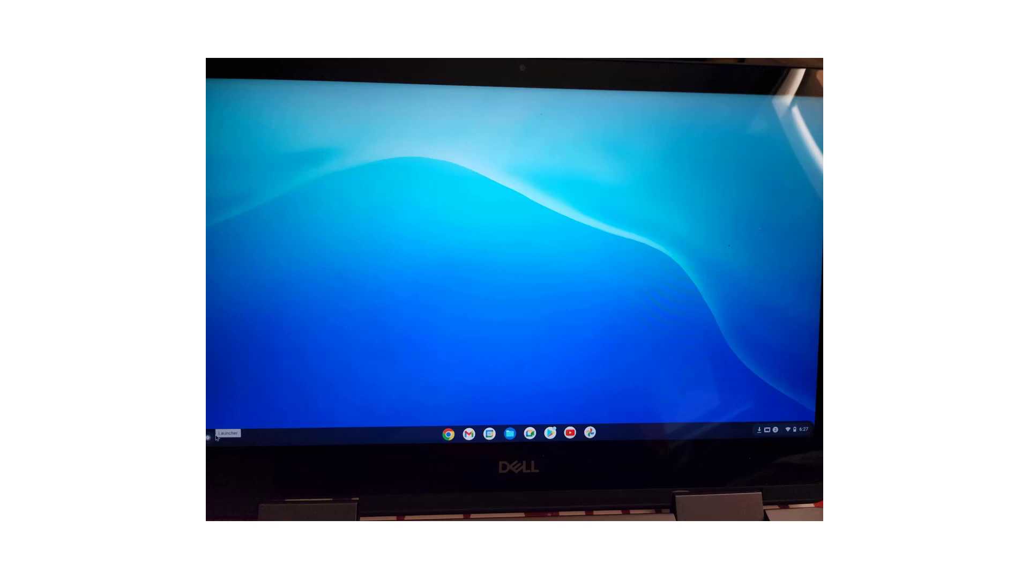
{"action": "left_click", "coordinate": [217, 433]}
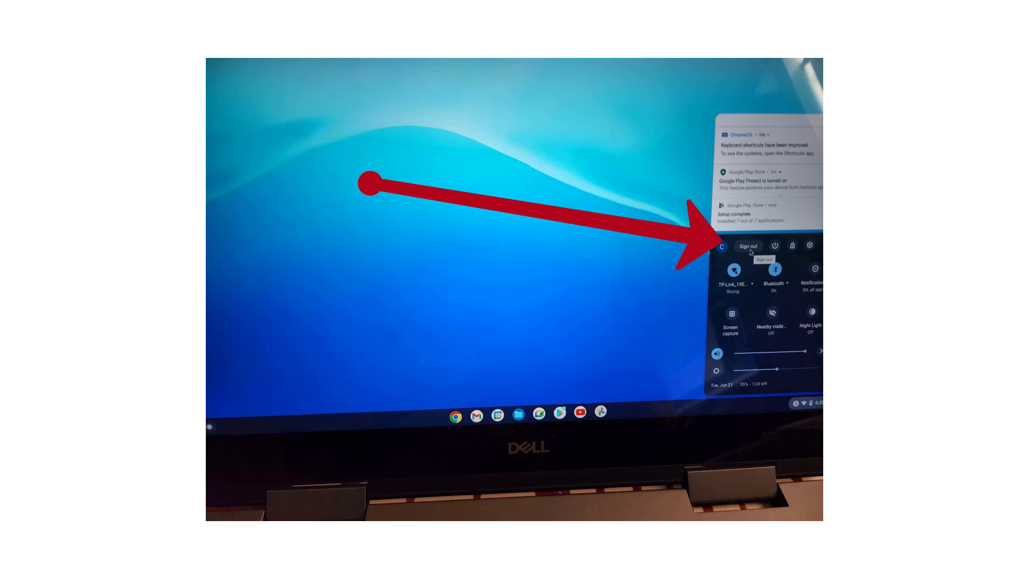
{"action": "left_click", "coordinate": [747, 245]}
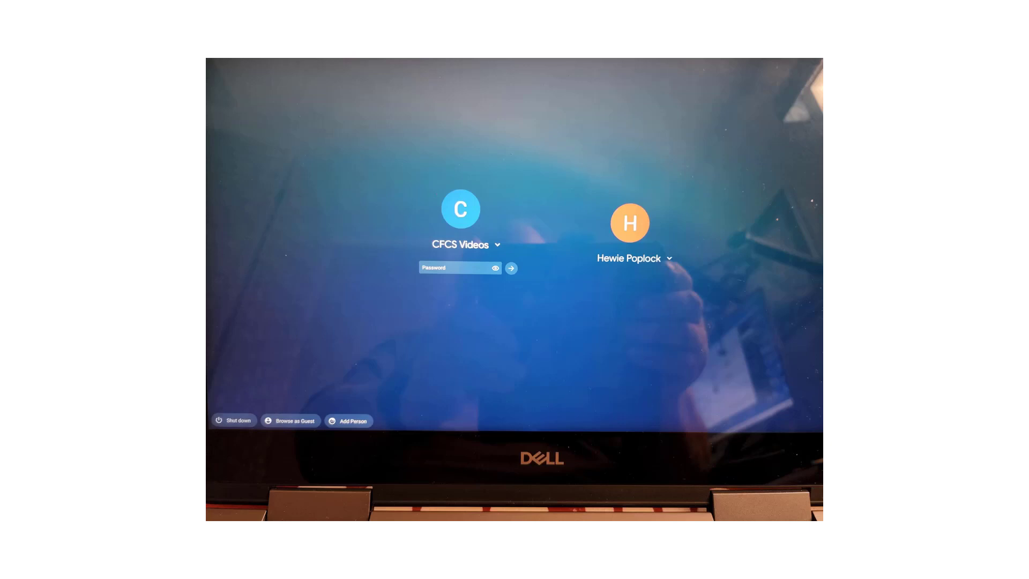
Step: Remove the added account from the sign-in screen via its account options
{"action": "left_click", "coordinate": [497, 244]}
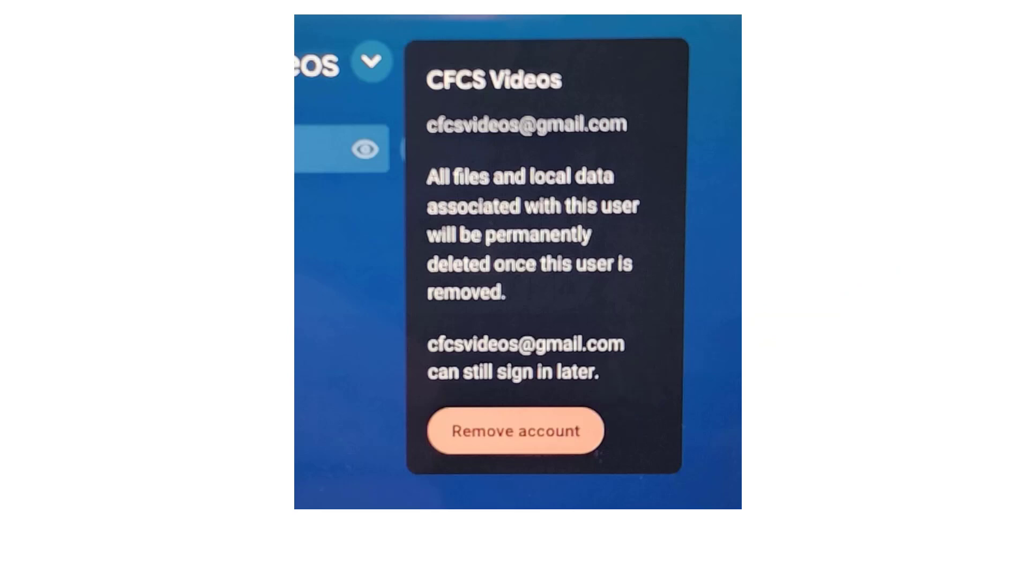
{"action": "left_click", "coordinate": [513, 431]}
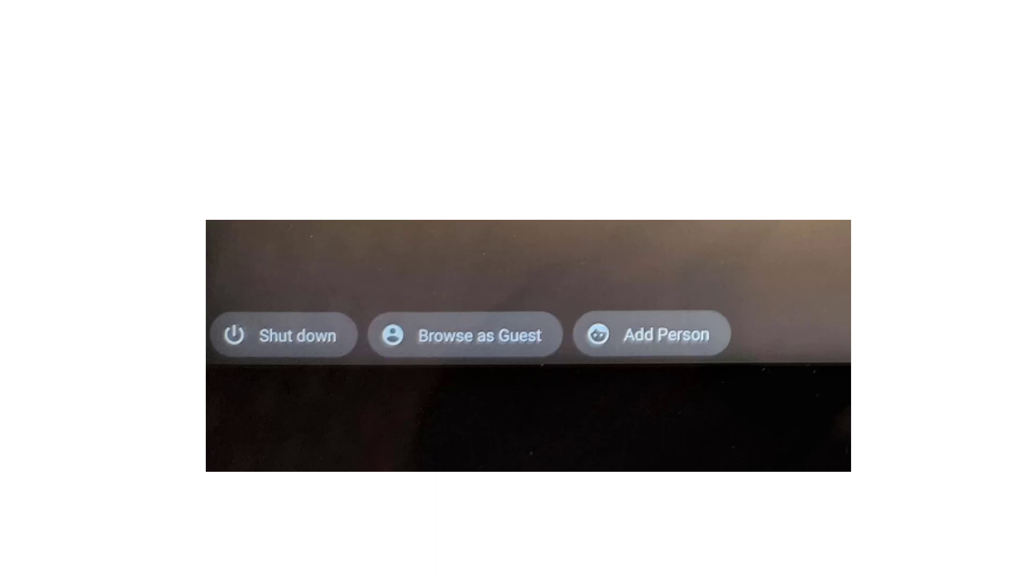
Step: Browse as Guest, visit a website, then exit the guest session
{"action": "left_click", "coordinate": [464, 334]}
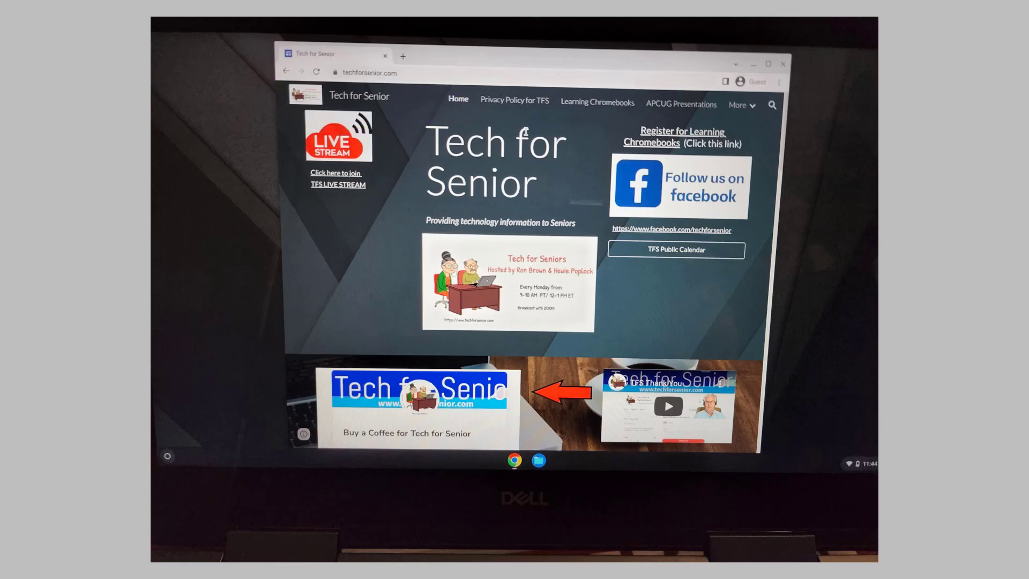
{"action": "left_click", "coordinate": [864, 464]}
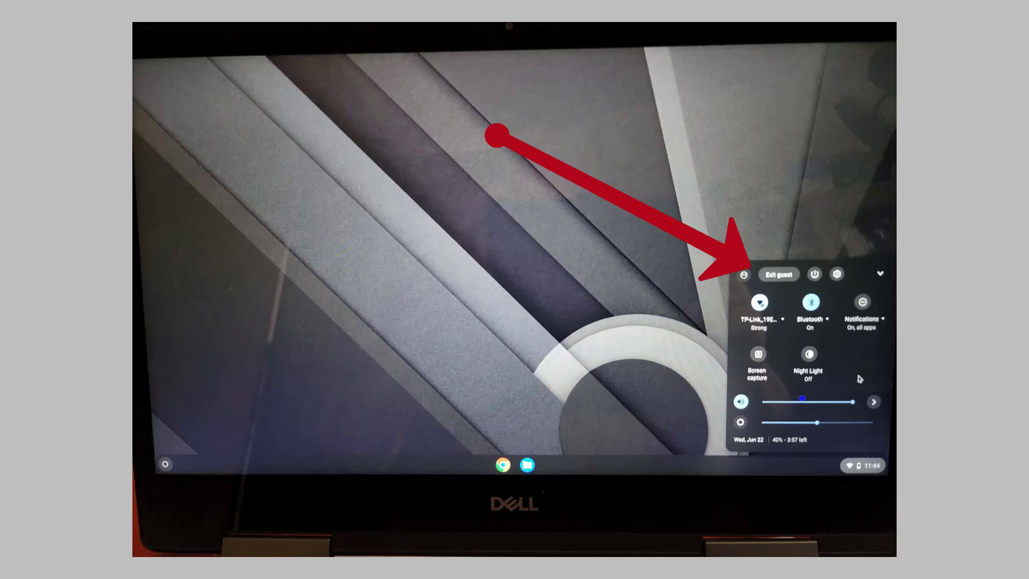
{"action": "left_click", "coordinate": [778, 274]}
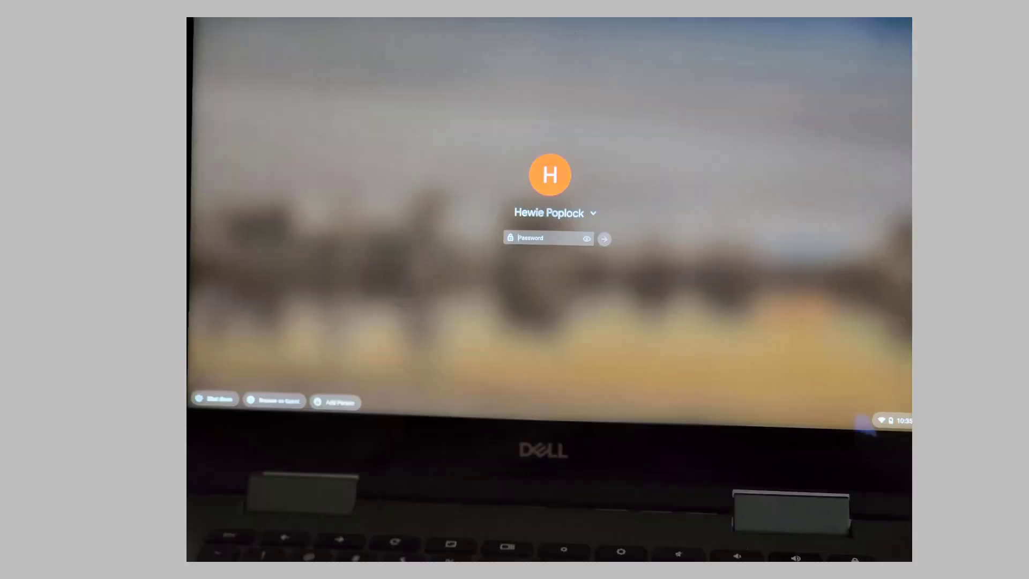